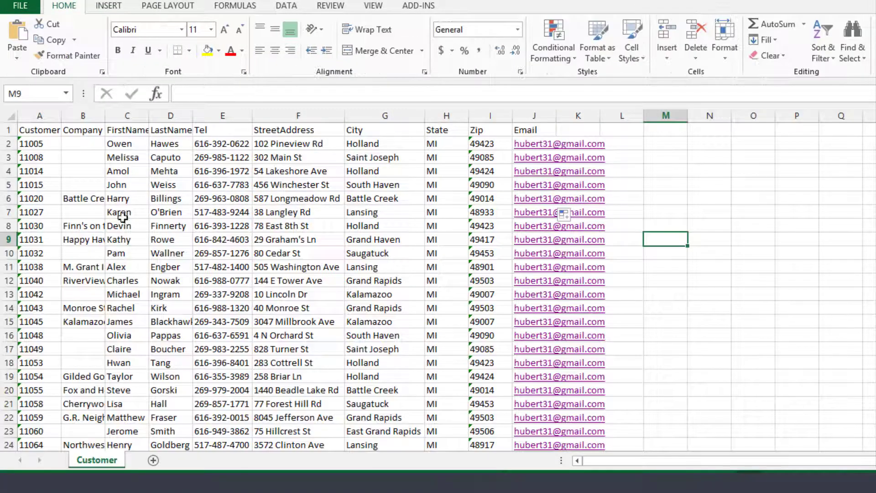
Select the CustomerID, LastName, StreetAddress, Zip and Email column headings, then bring up the mail merge commands
click(39, 129)
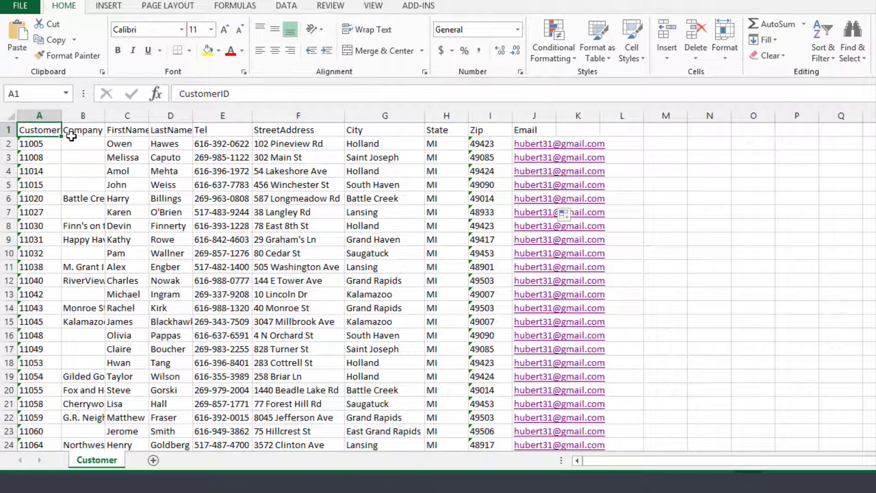
click(170, 129)
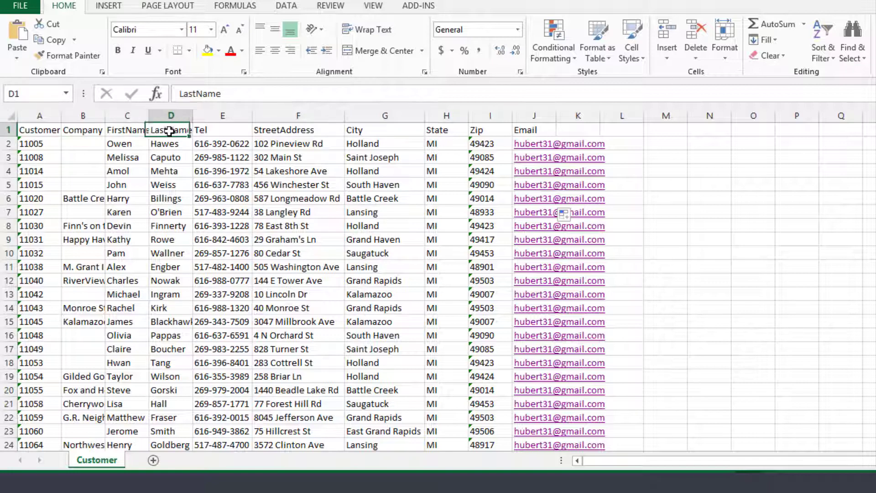
click(298, 129)
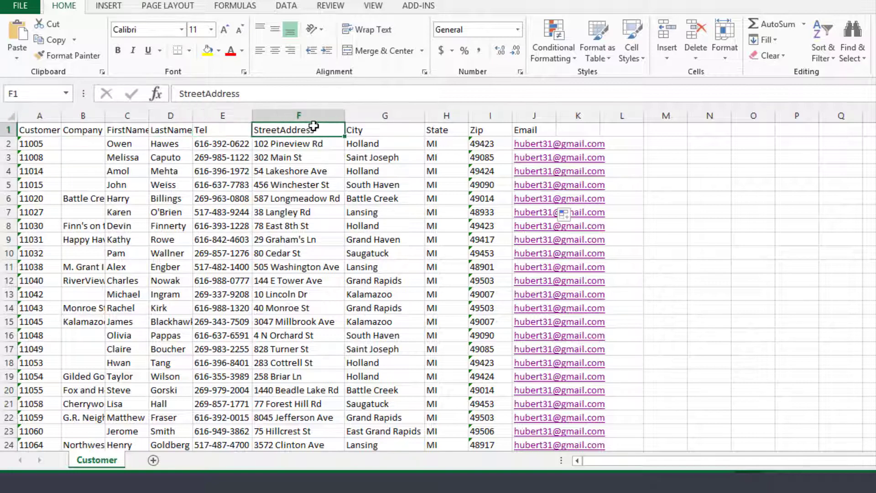
click(489, 130)
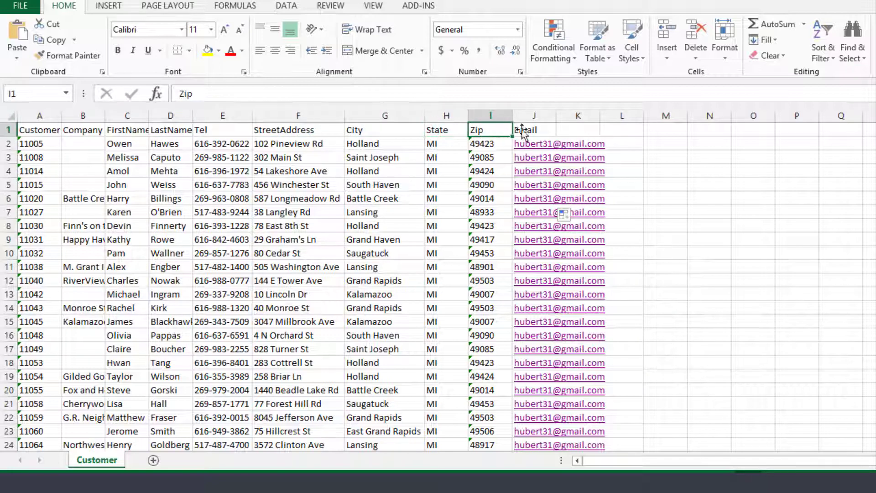
click(533, 129)
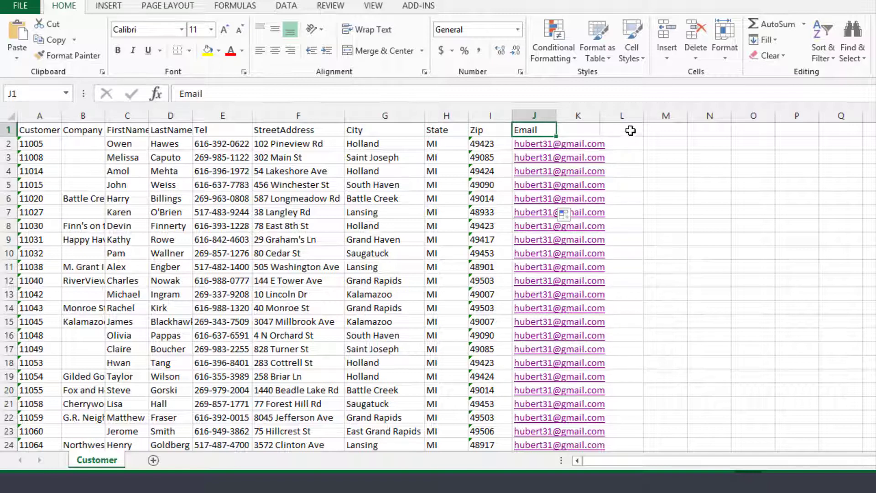
mouse_move(447, 146)
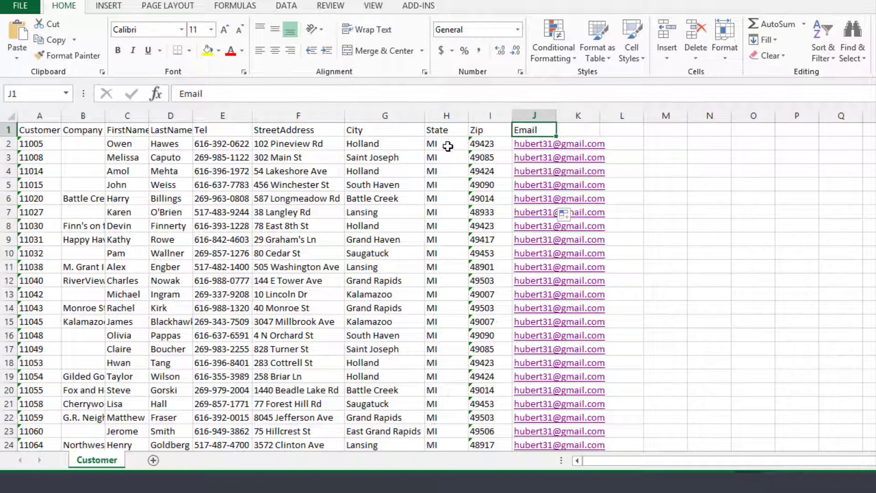
click(709, 211)
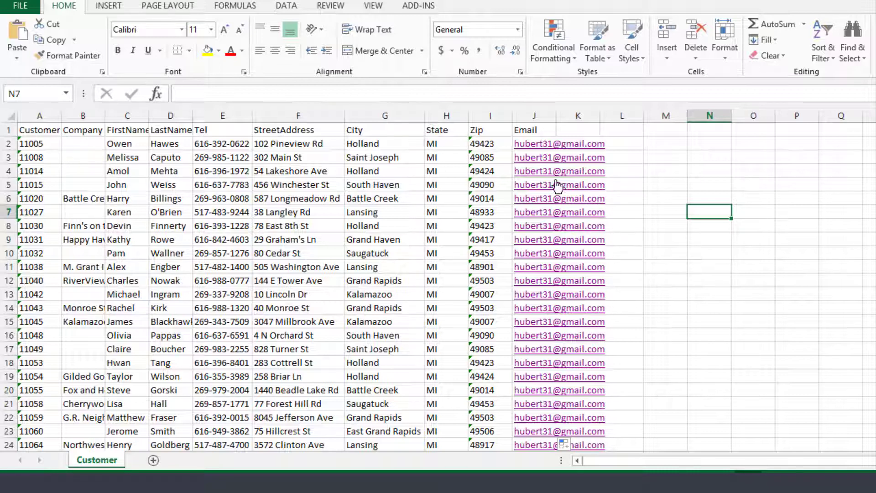
mouse_move(354, 189)
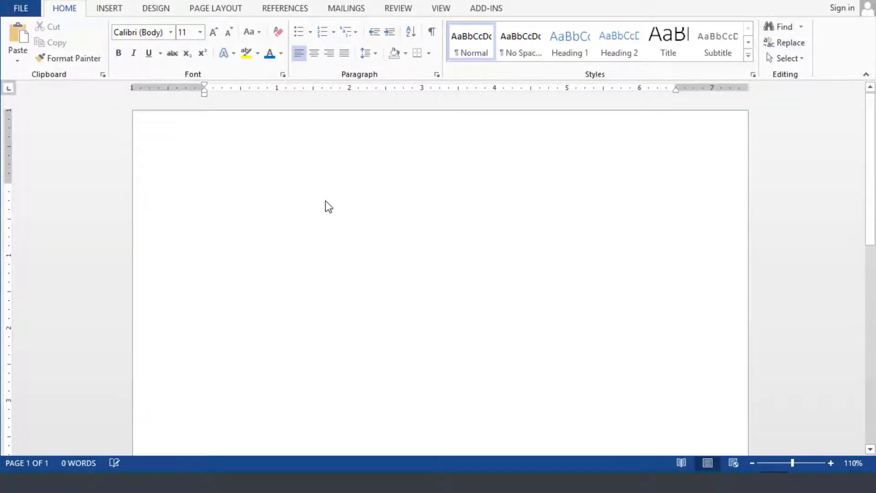
mouse_move(250, 210)
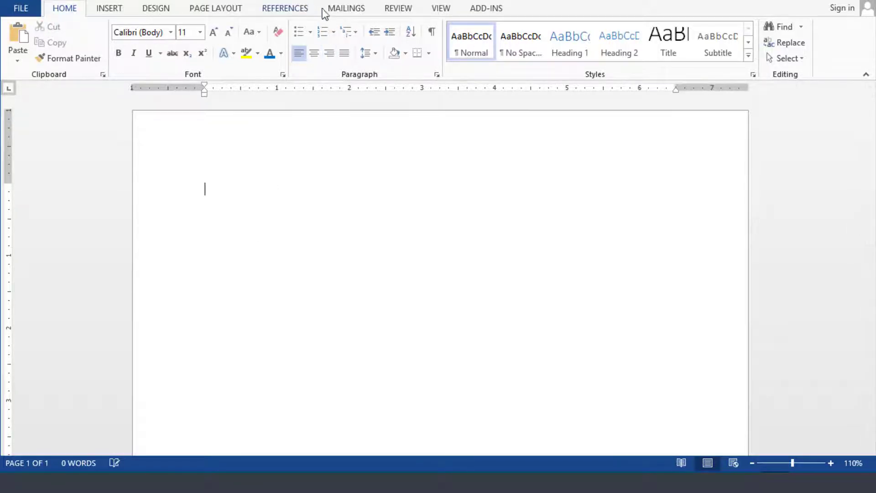
click(346, 8)
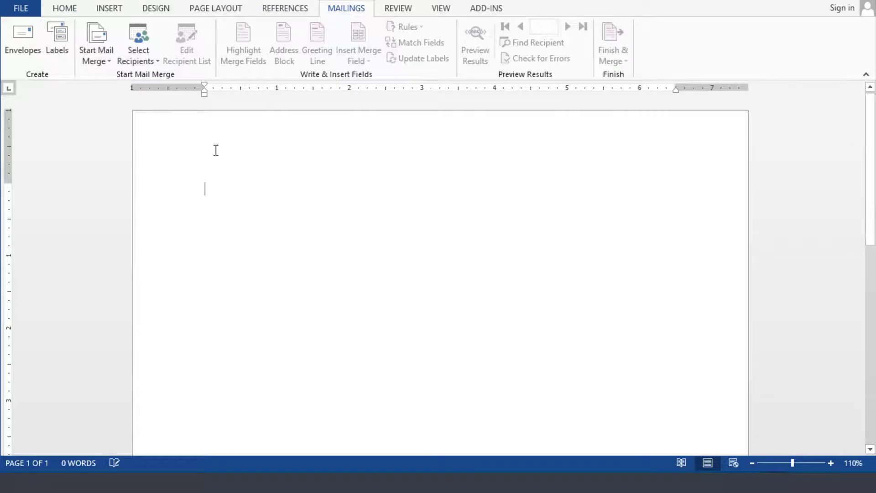
mouse_move(95, 42)
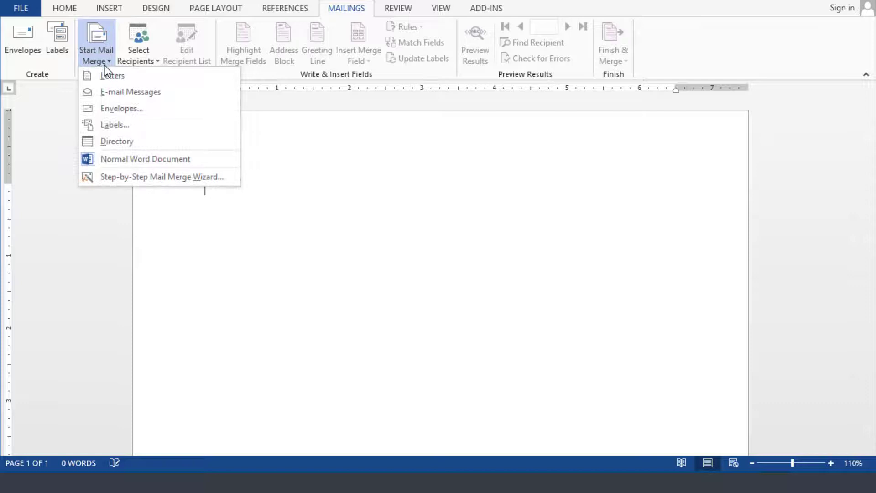
mouse_move(161, 177)
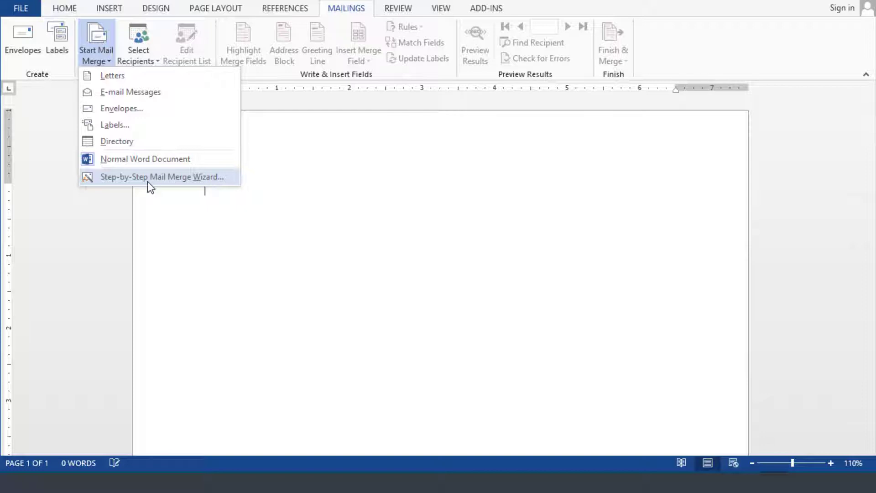
Launch the Step-by-Step Mail Merge Wizard with Labels as the document type
click(162, 177)
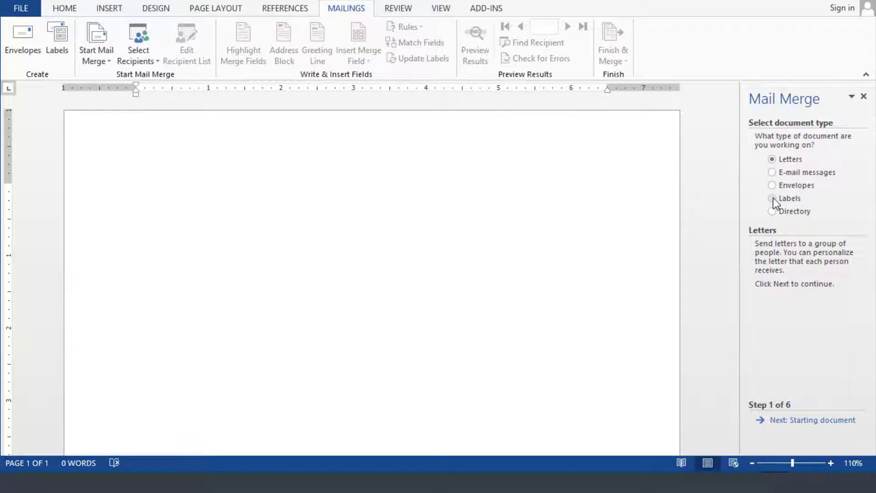
click(773, 197)
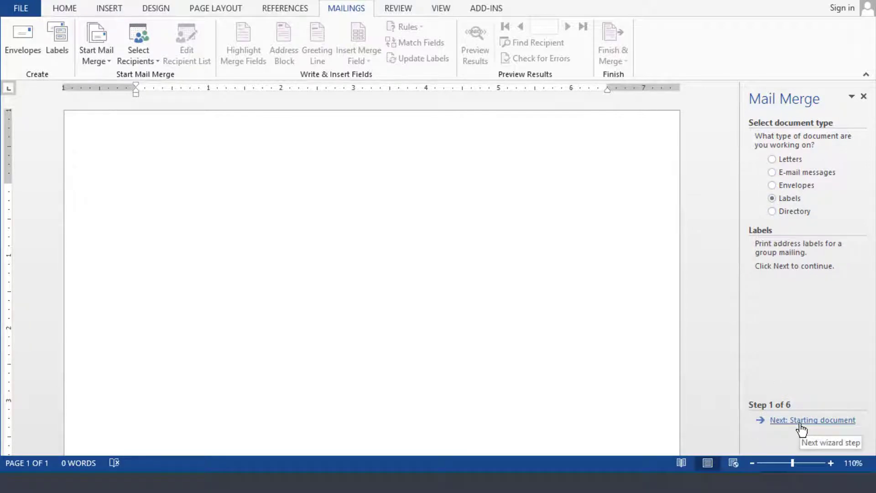
click(811, 420)
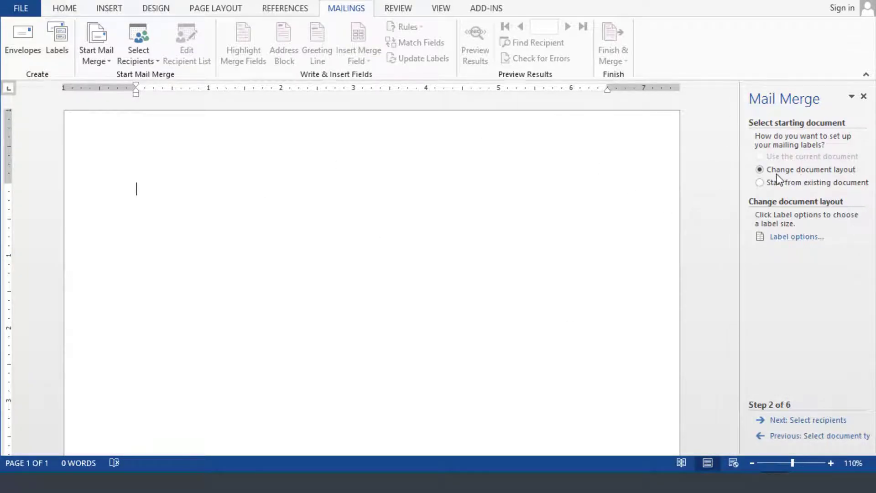
mouse_move(797, 178)
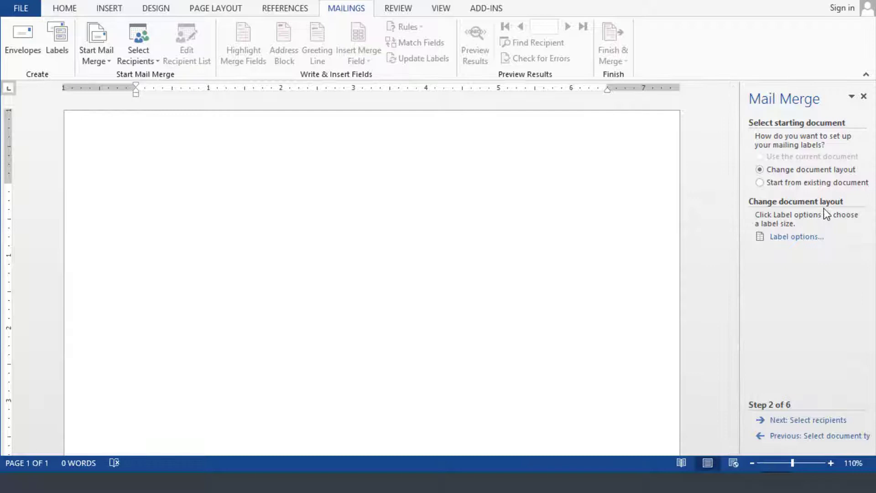
mouse_move(857, 143)
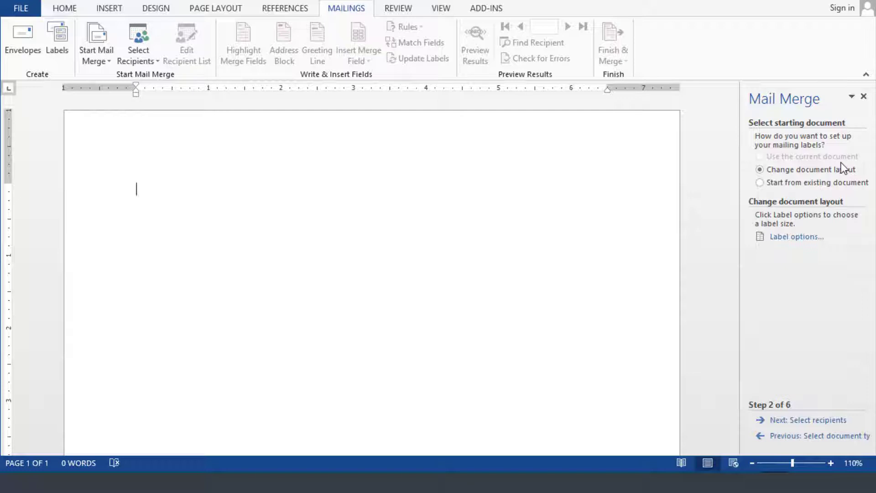
mouse_move(797, 237)
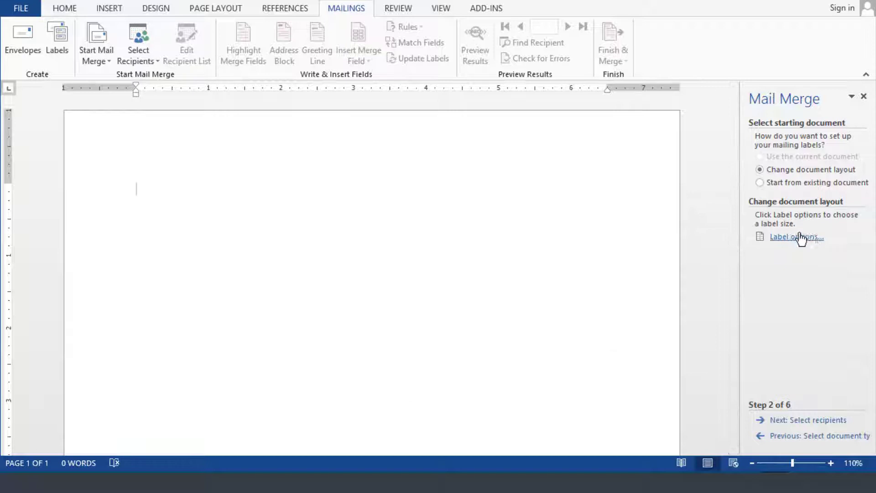
mouse_move(796, 236)
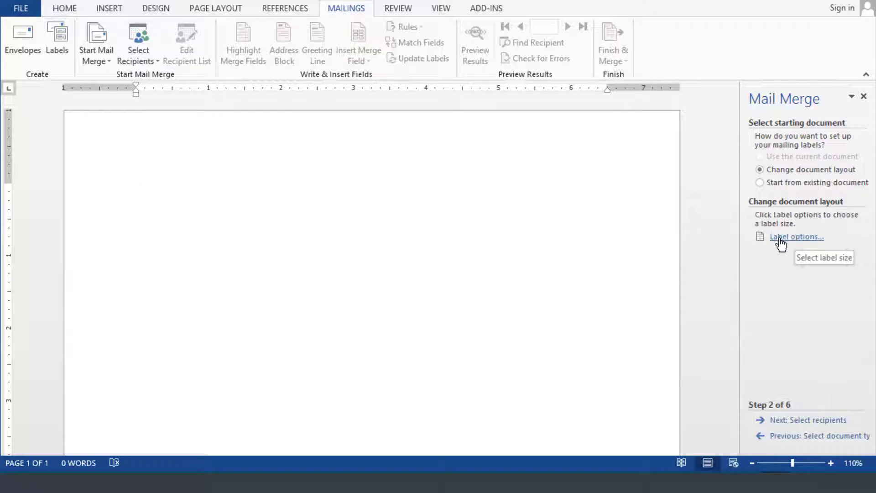
Choose Avery US Letter as vendor and product 5160 Easy Peel Address Labels
click(796, 236)
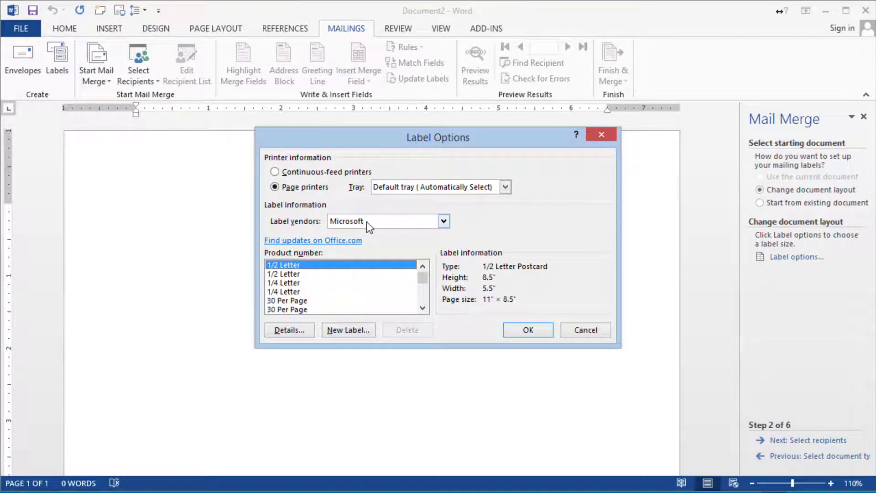
click(443, 221)
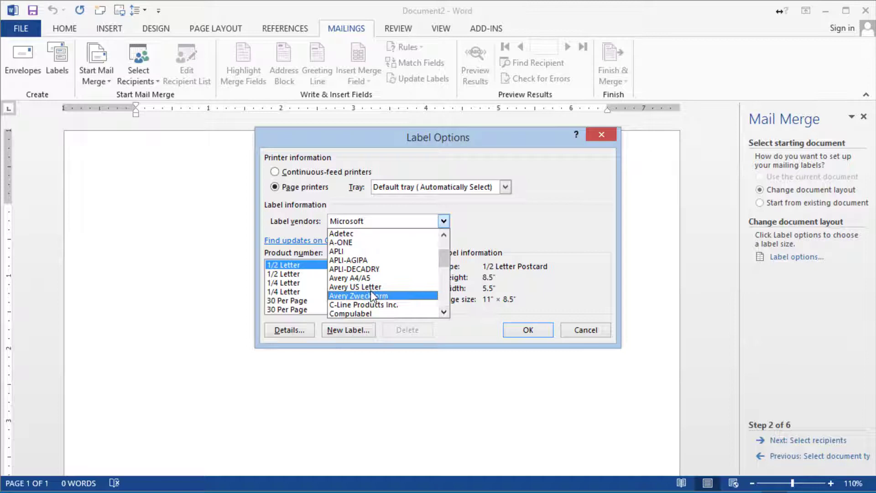
mouse_move(355, 286)
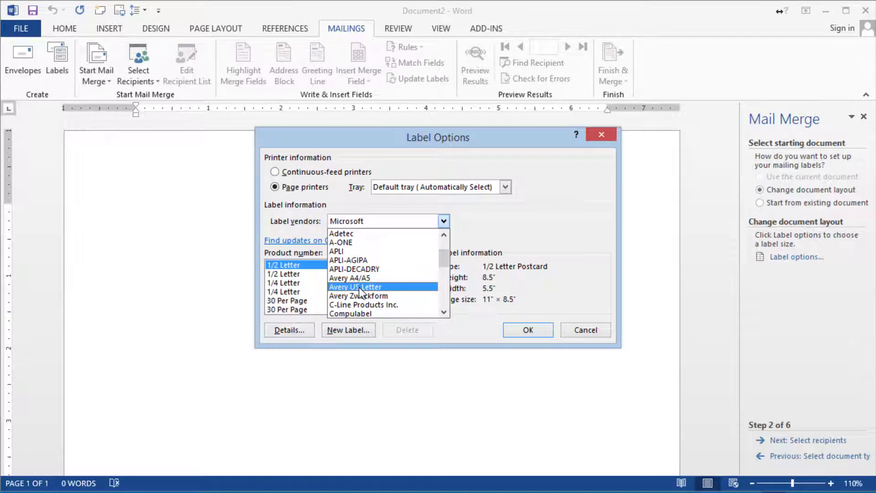
click(354, 286)
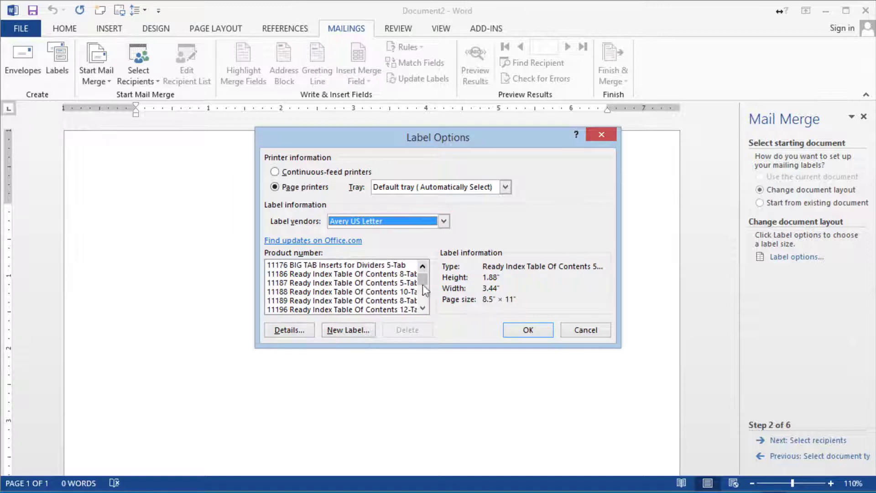
click(424, 308)
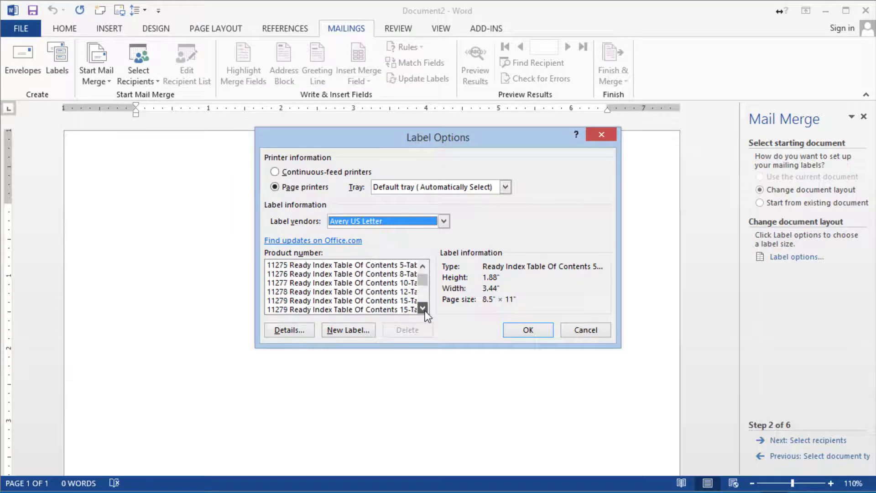
click(423, 307)
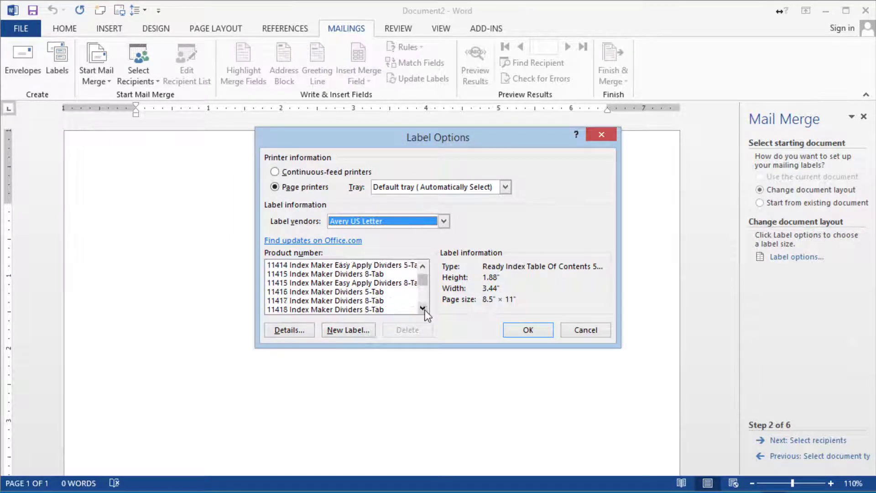
click(423, 309)
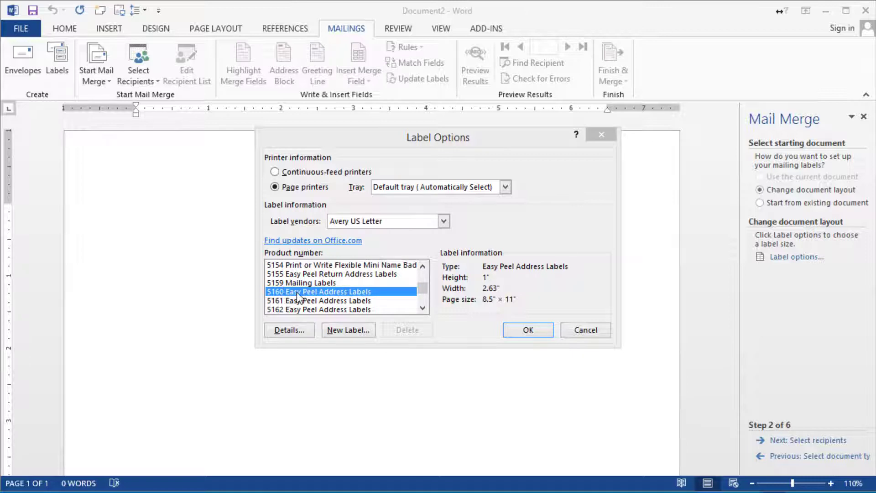
mouse_move(494, 286)
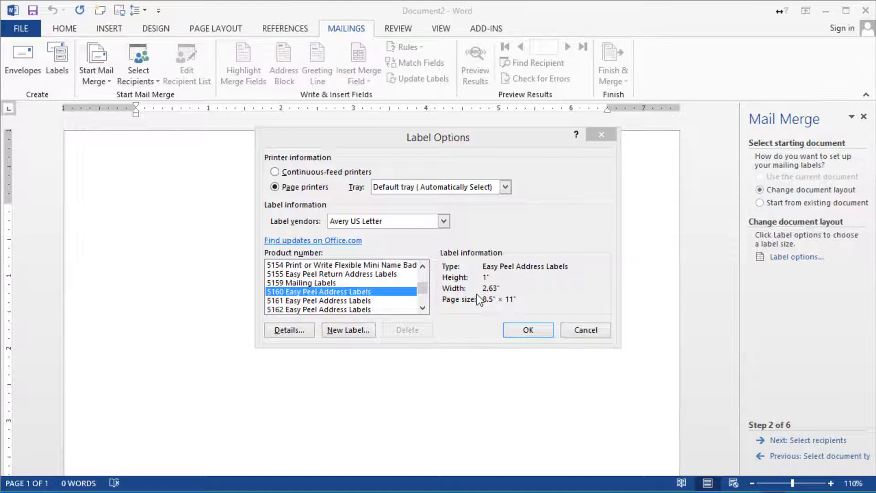
mouse_move(514, 314)
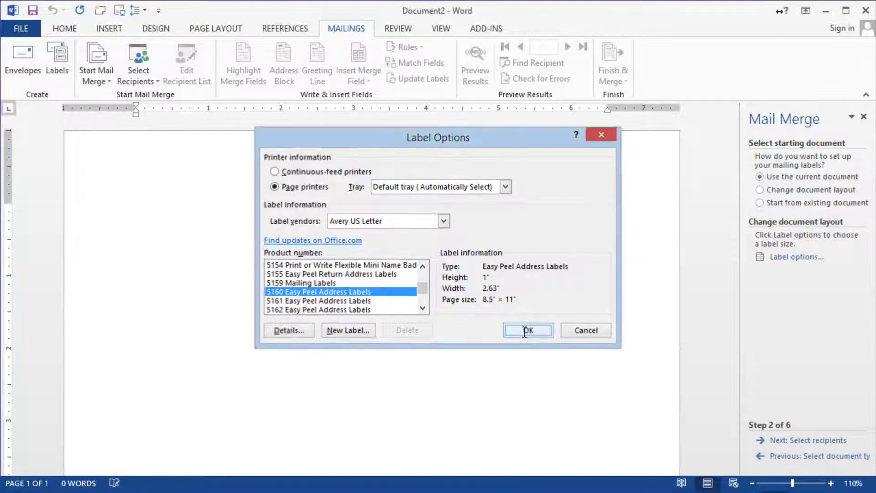
Confirm the 5160 label layout and advance the wizard to selecting recipients
click(527, 330)
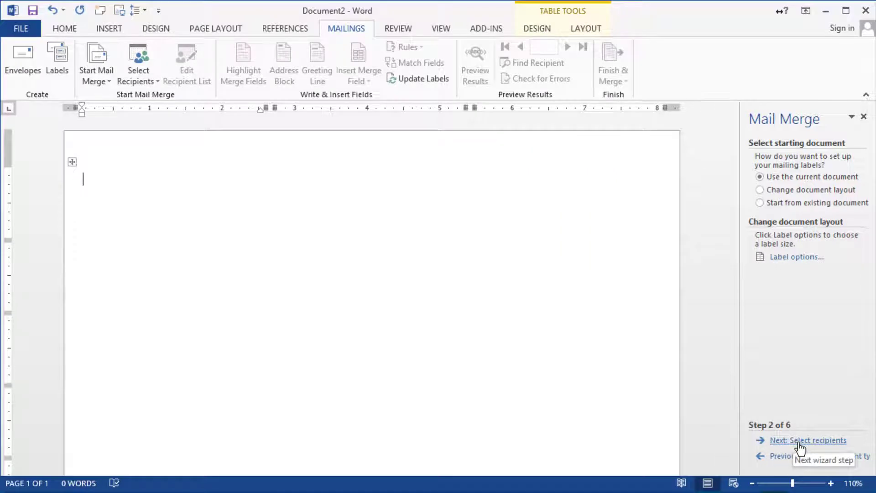
mouse_move(801, 447)
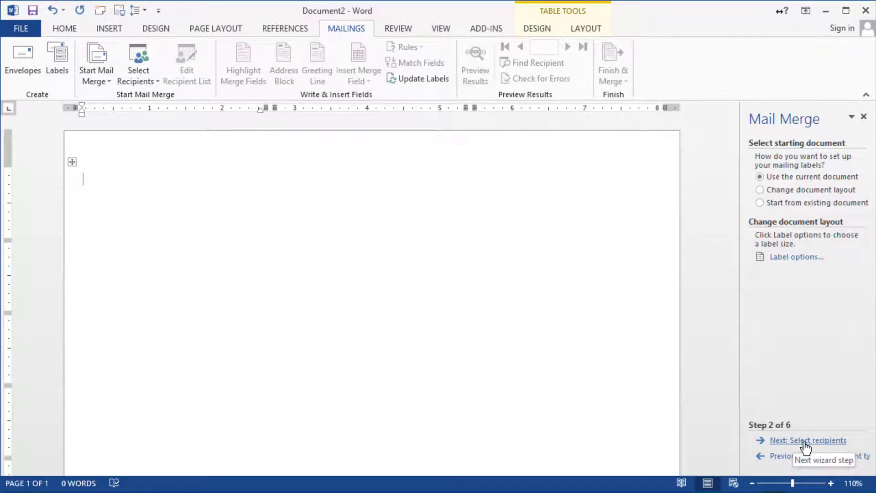
click(808, 440)
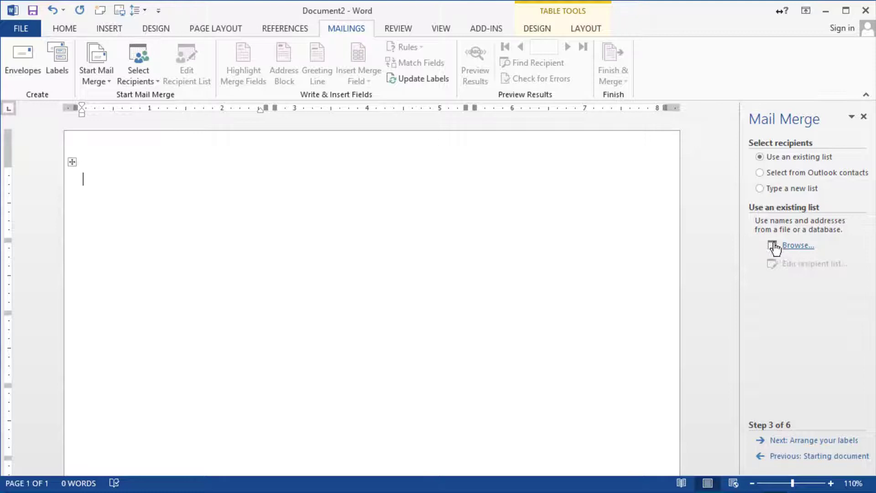
mouse_move(794, 250)
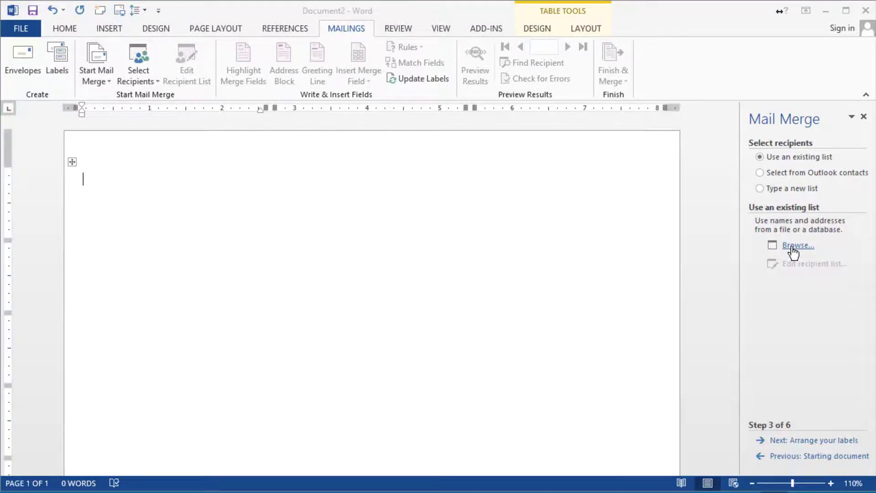
Link the Customer table from the Google Drive customer workbook as the recipient list
click(797, 244)
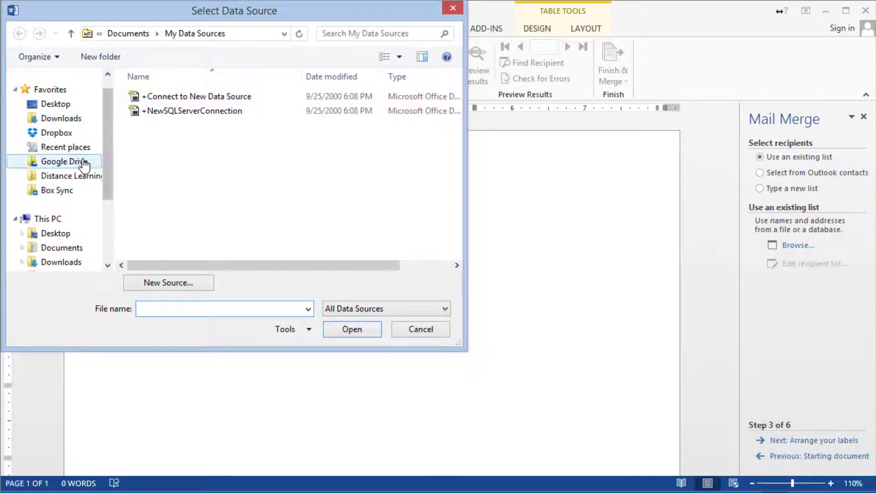
click(63, 161)
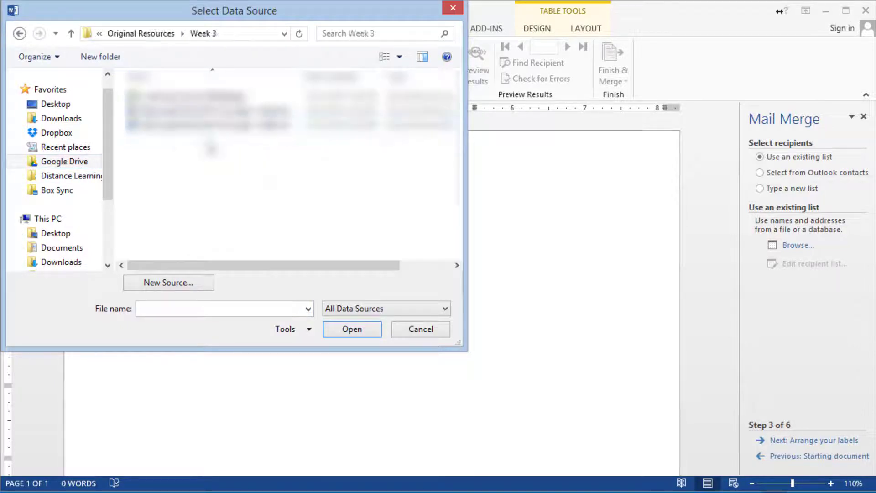
click(192, 96)
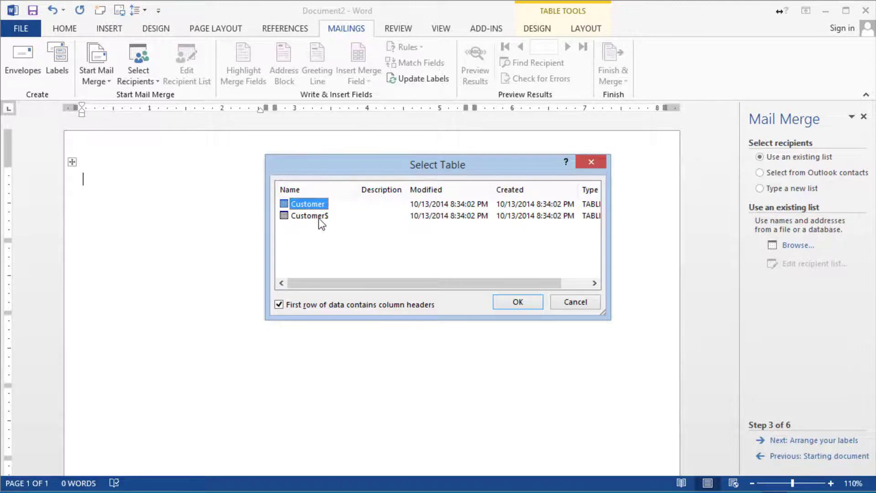
mouse_move(345, 233)
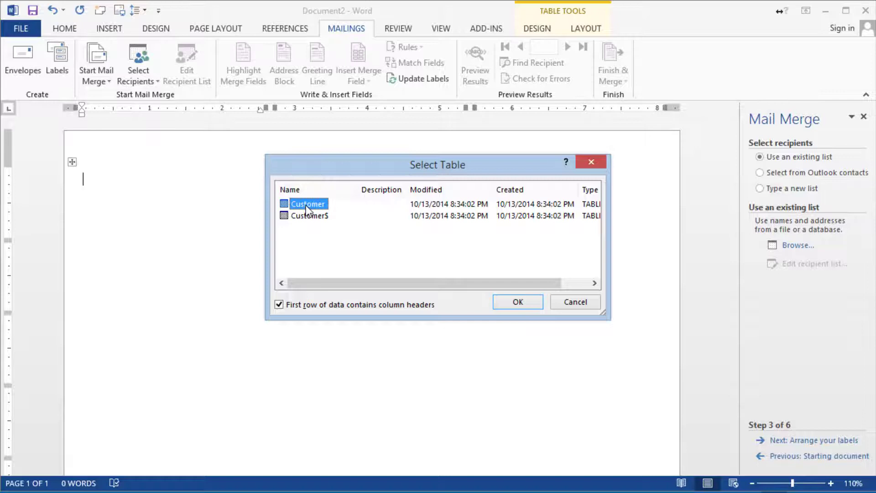
click(516, 302)
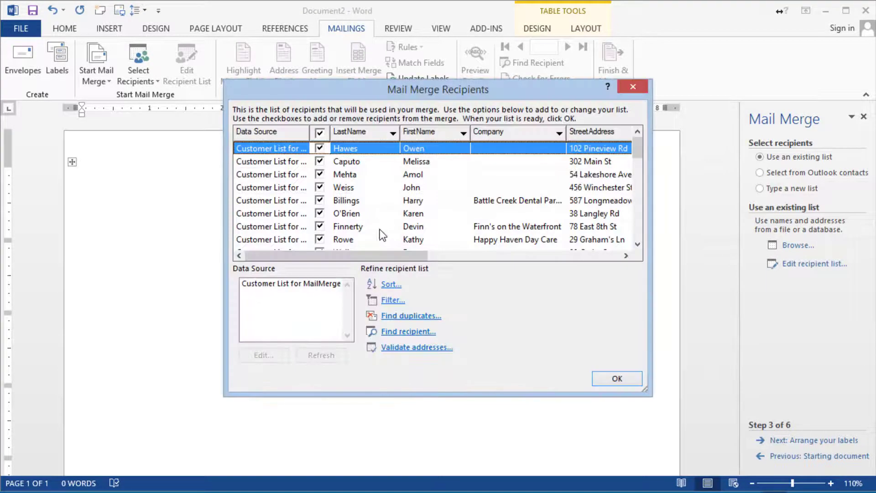
mouse_move(389, 194)
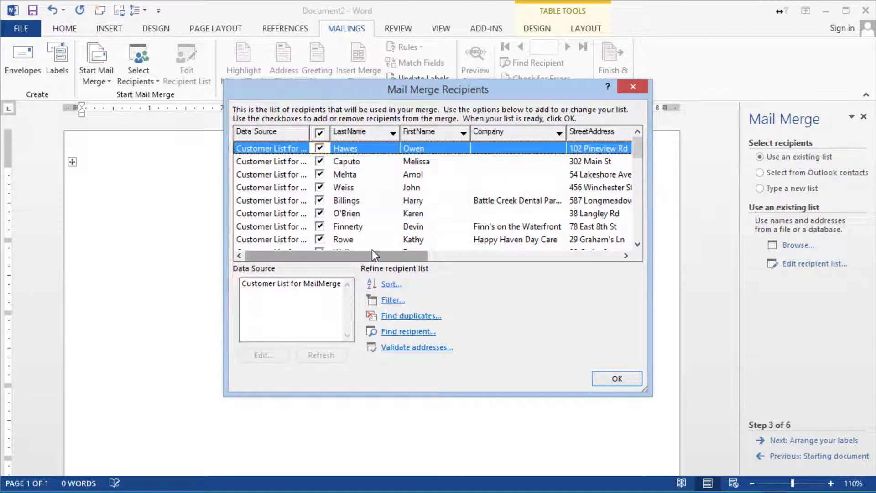
click(616, 378)
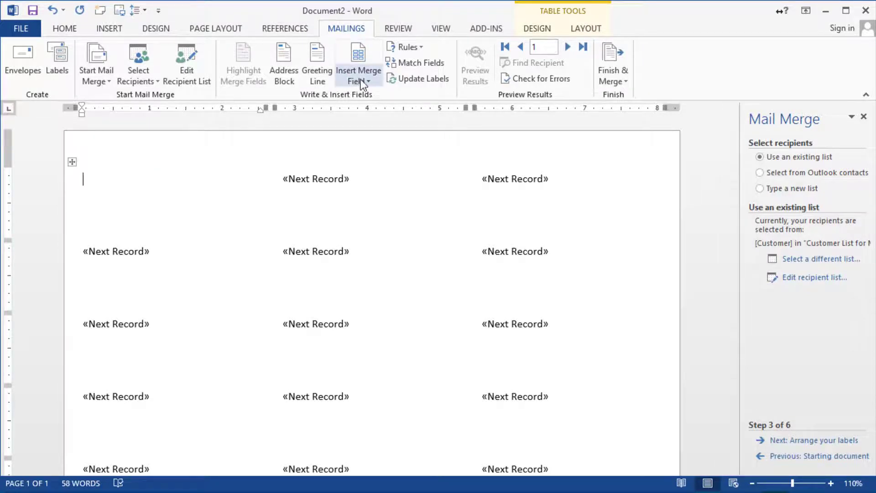
mouse_move(358, 70)
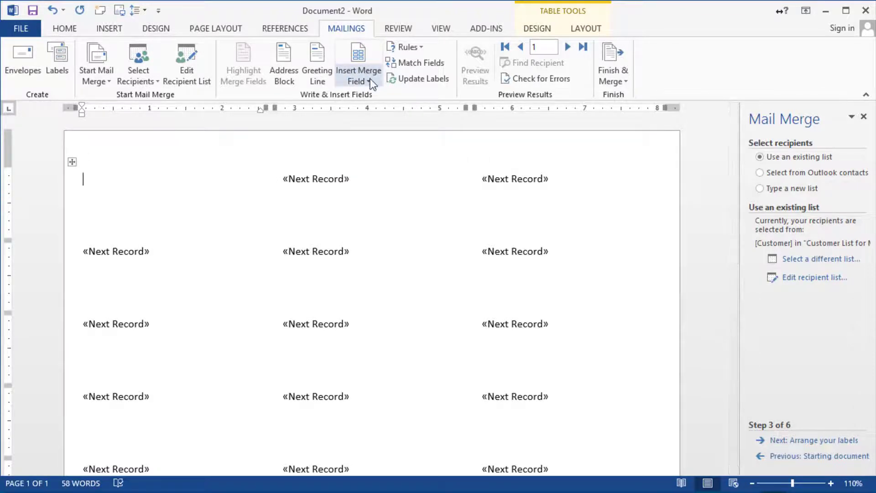
Insert the FirstName and StreetAddress merge fields on the first label
click(359, 64)
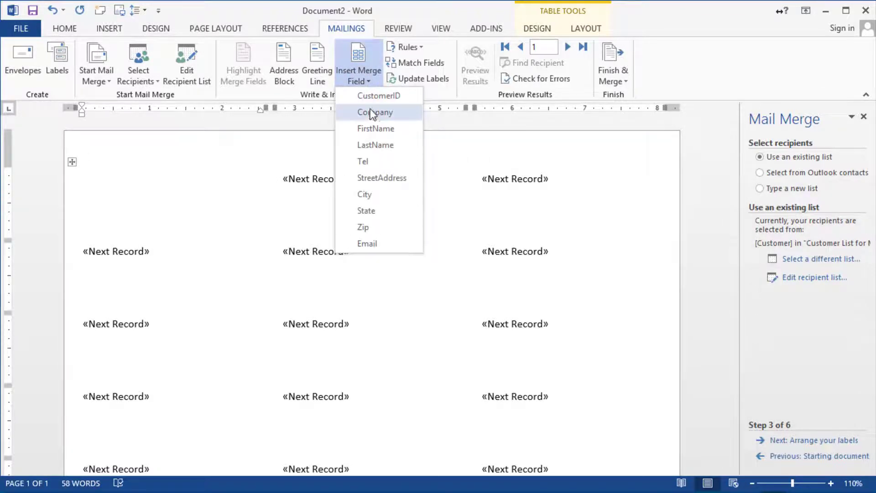
click(376, 129)
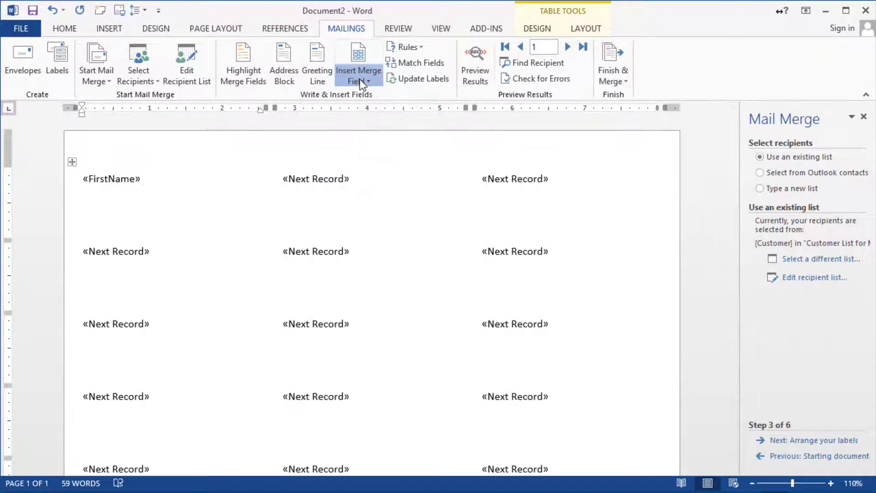
click(358, 65)
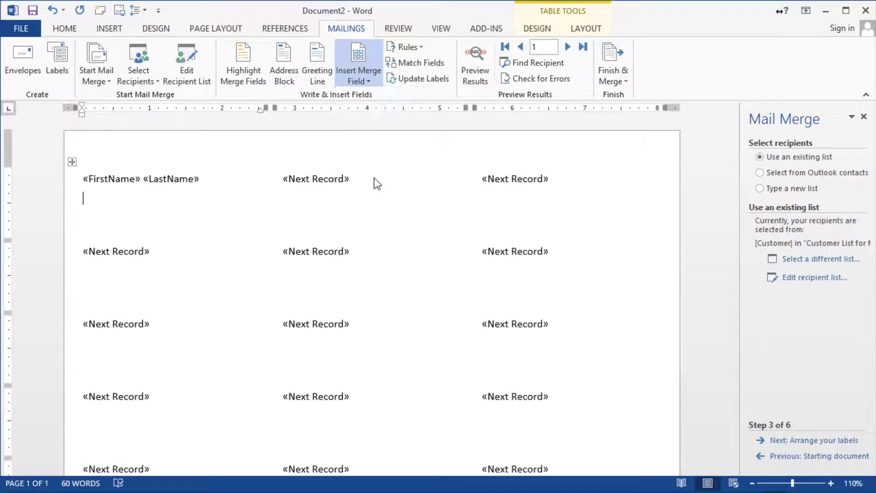
click(358, 63)
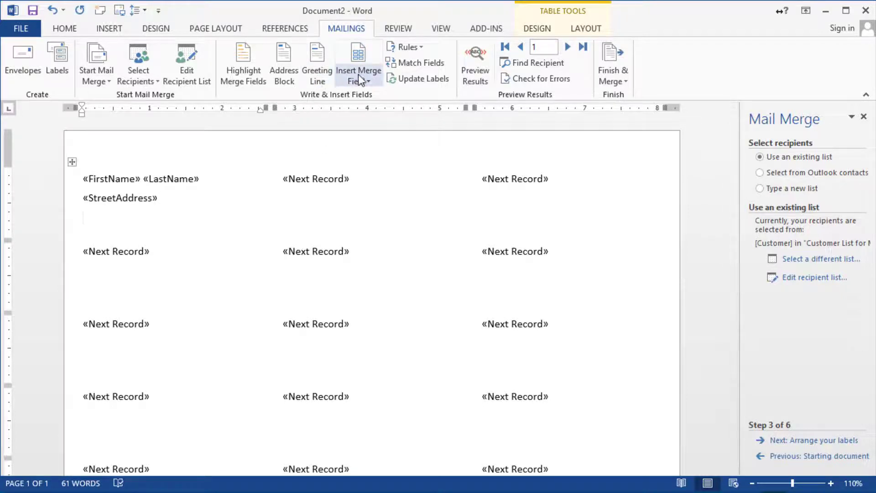
Add the City, State and Zip merge fields on the first label's last line
click(355, 65)
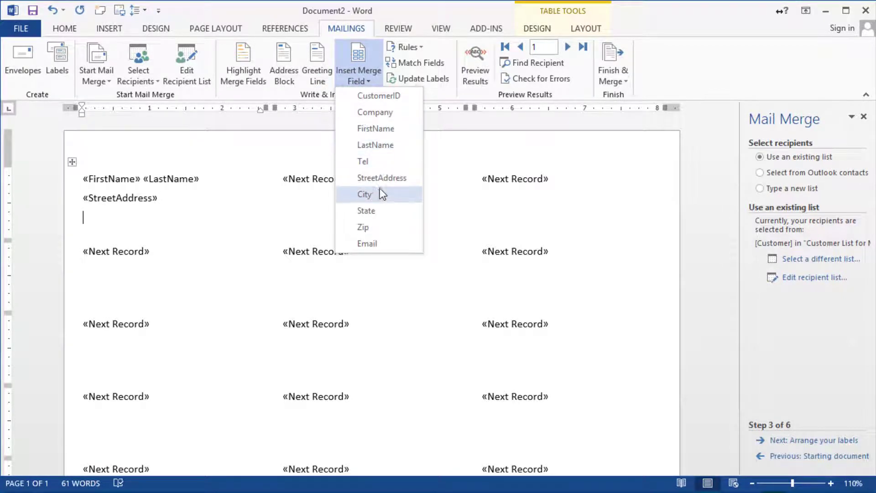
click(364, 194)
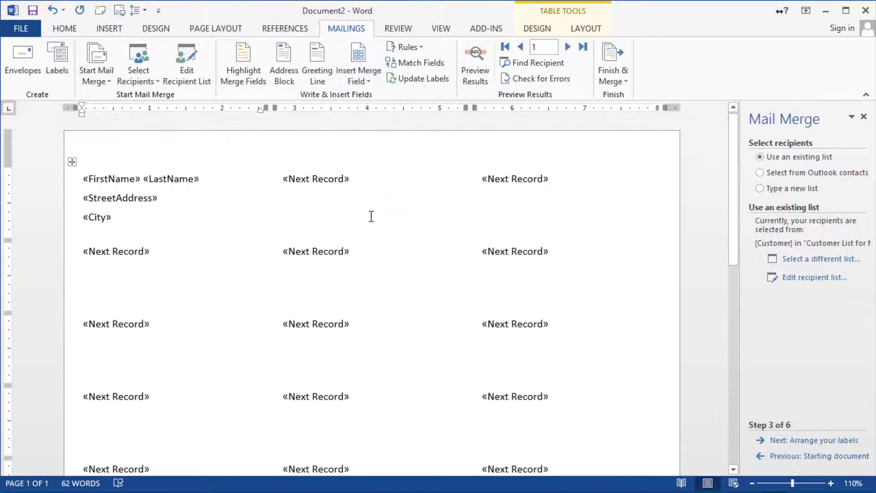
click(358, 66)
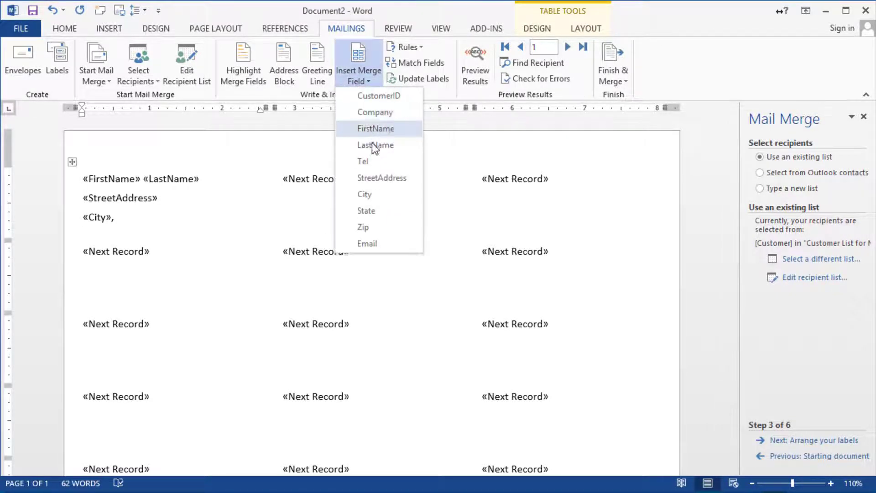
click(366, 211)
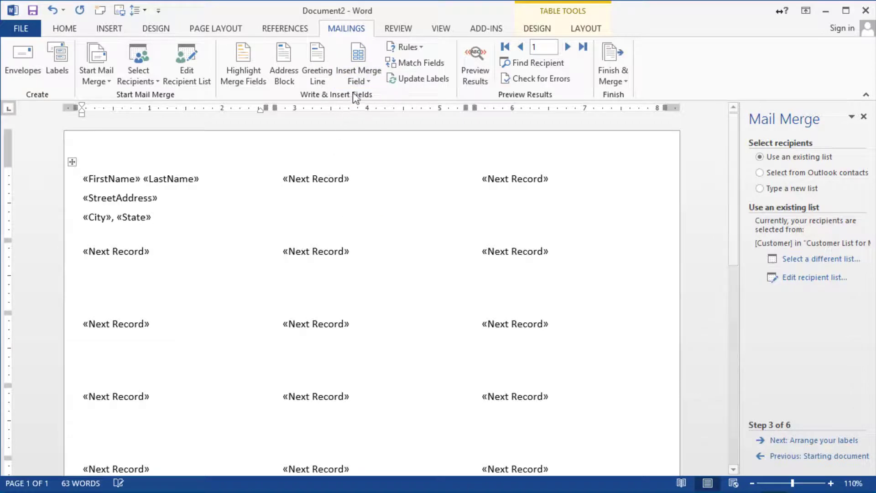
click(358, 63)
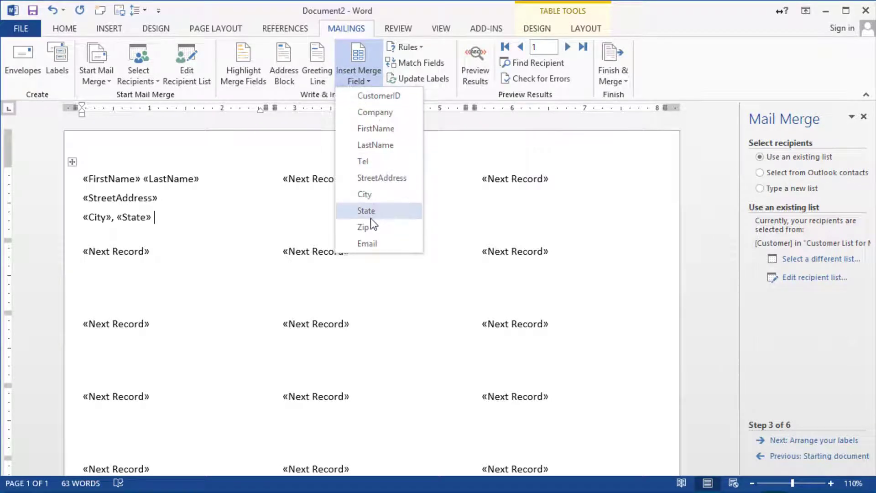
click(363, 227)
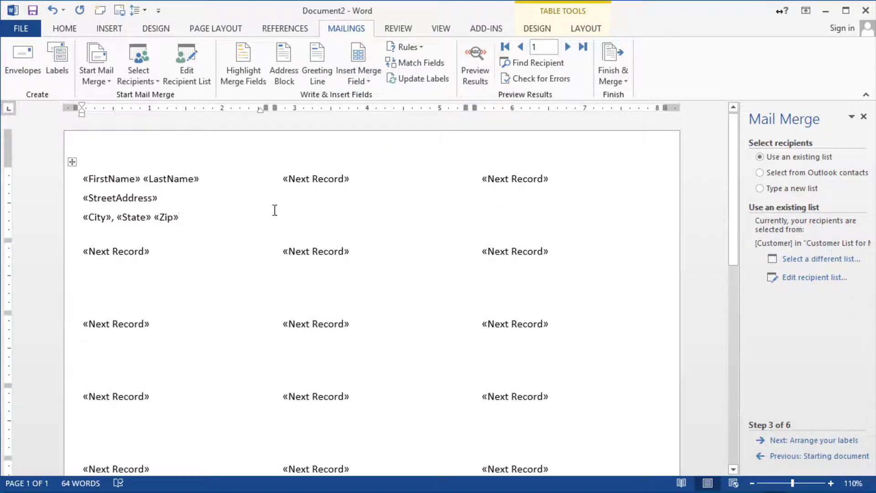
mouse_move(204, 225)
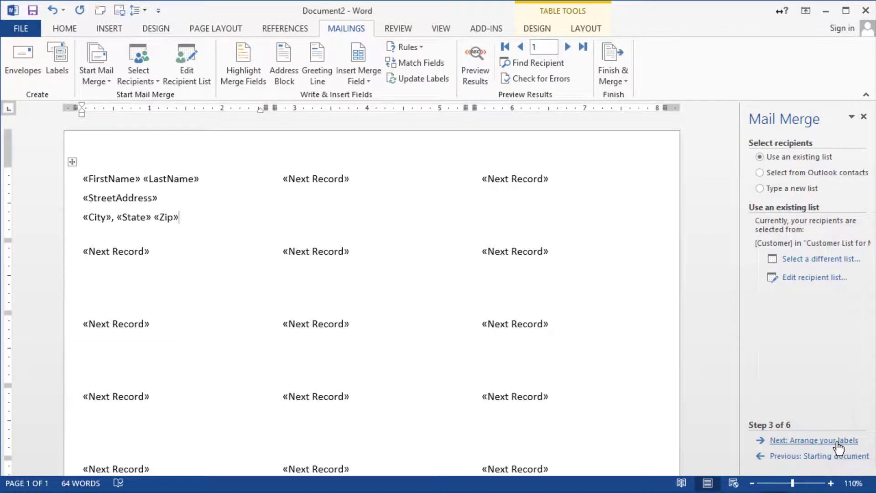
Update all labels so every label repeats the first label's name and address fields
click(814, 440)
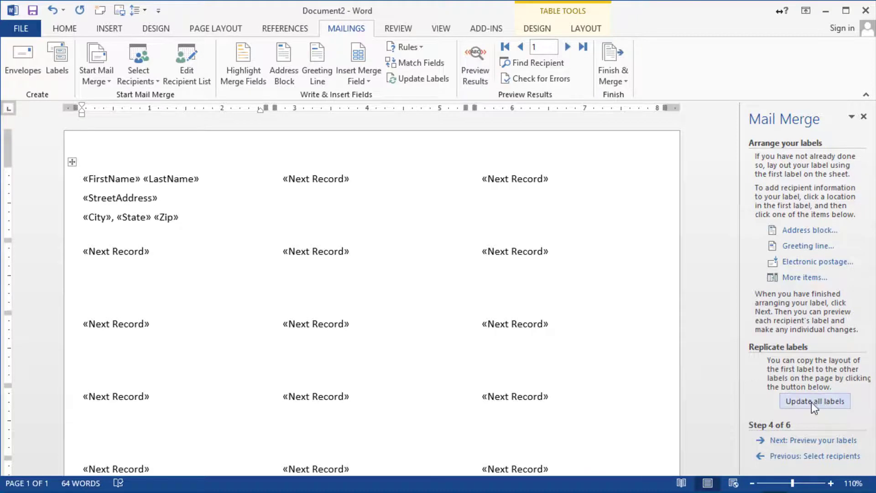
click(814, 401)
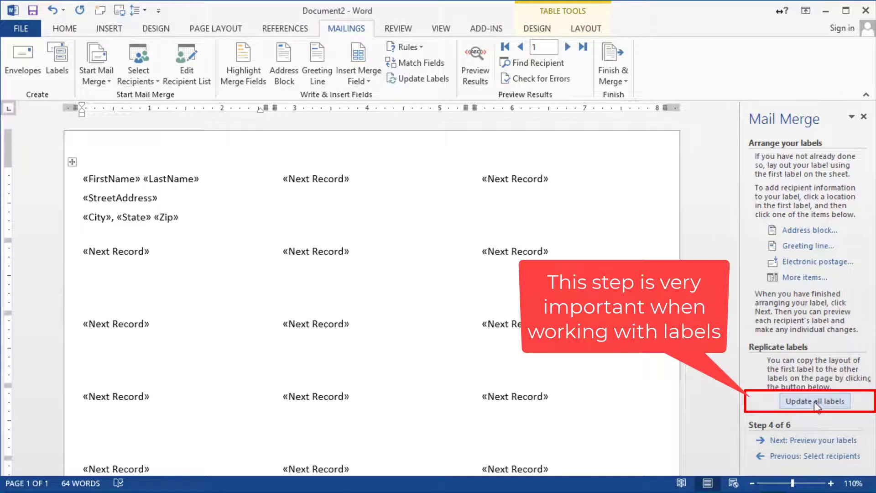
click(814, 400)
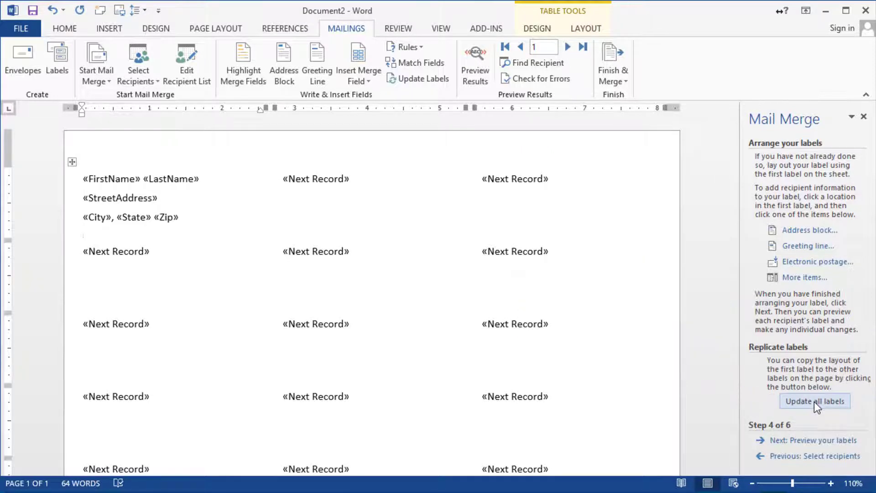
click(814, 401)
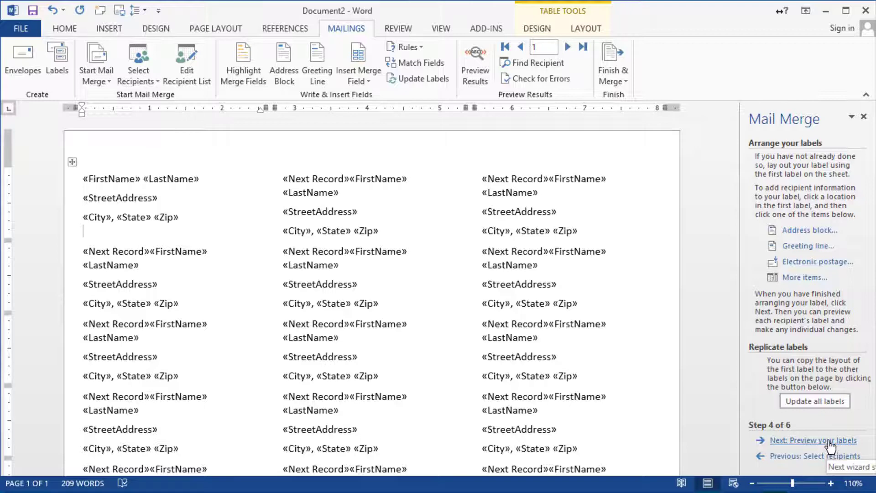
click(814, 441)
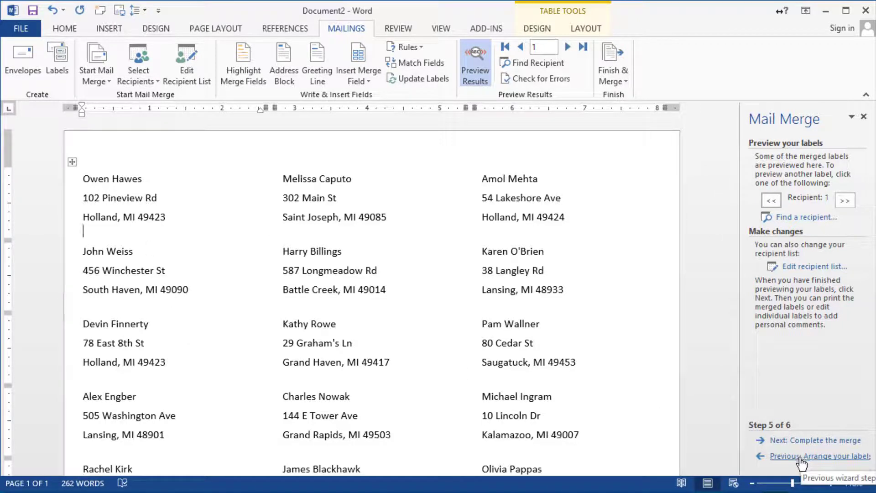
Return from the preview to the Arrange your labels step
click(821, 456)
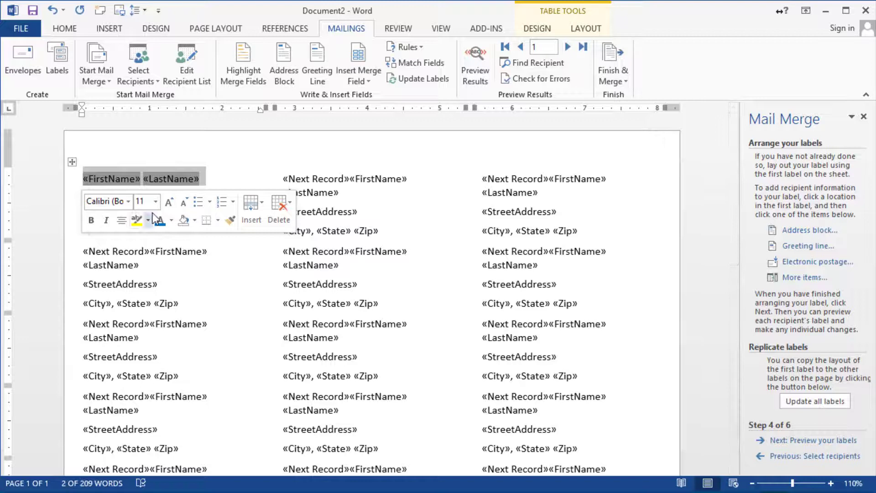
Bold the name line, prefix it with 'To:', and update all labels
click(90, 220)
text(To: )
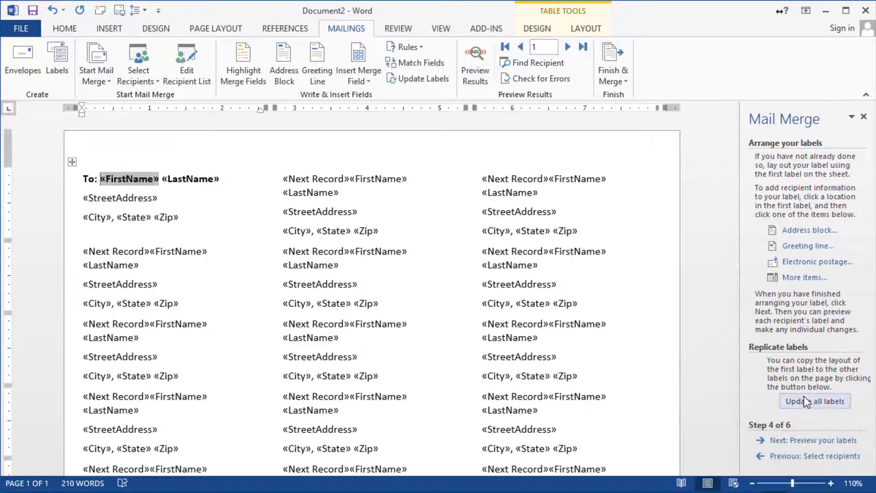
click(815, 401)
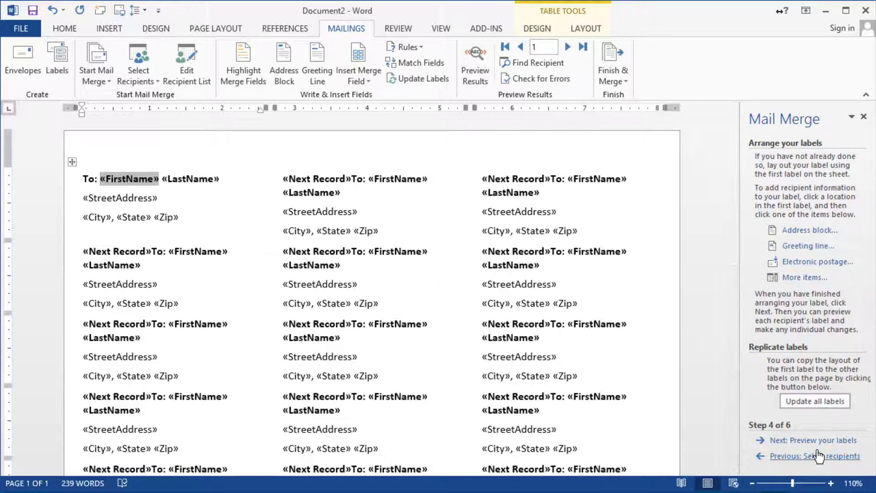
click(812, 441)
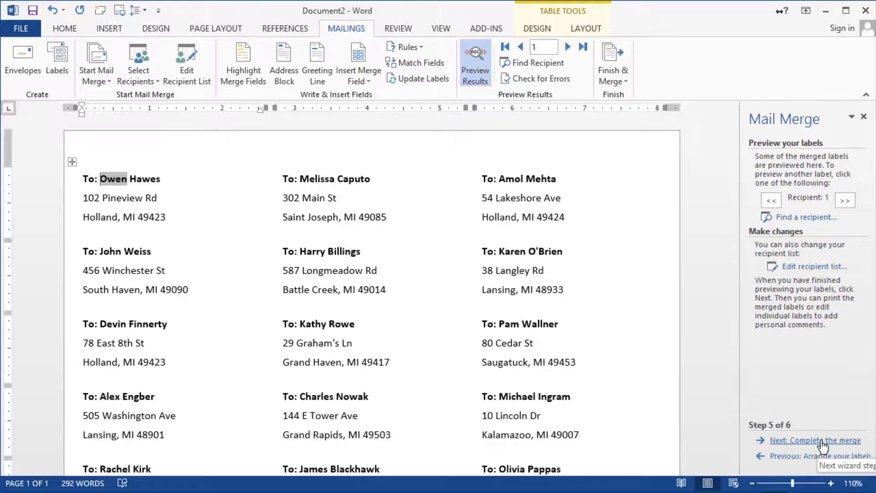
Advance the preview to the third recipient and proceed to completing the merge
click(845, 200)
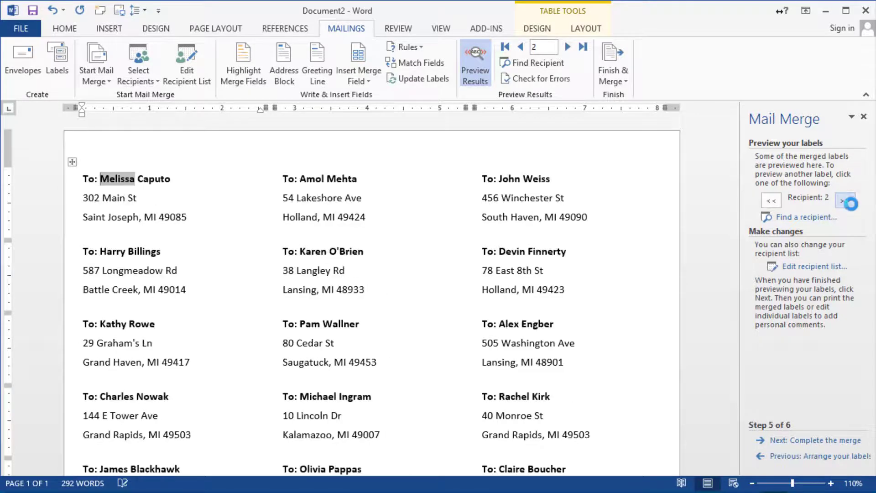
click(846, 199)
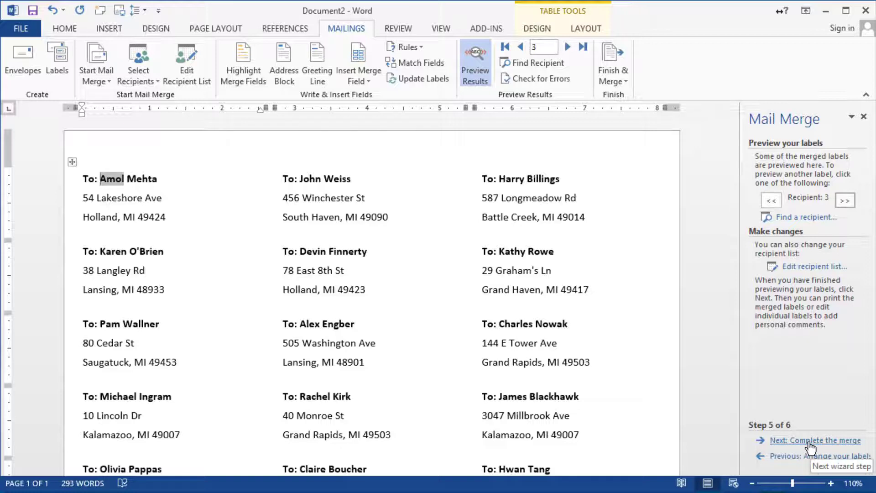
click(816, 440)
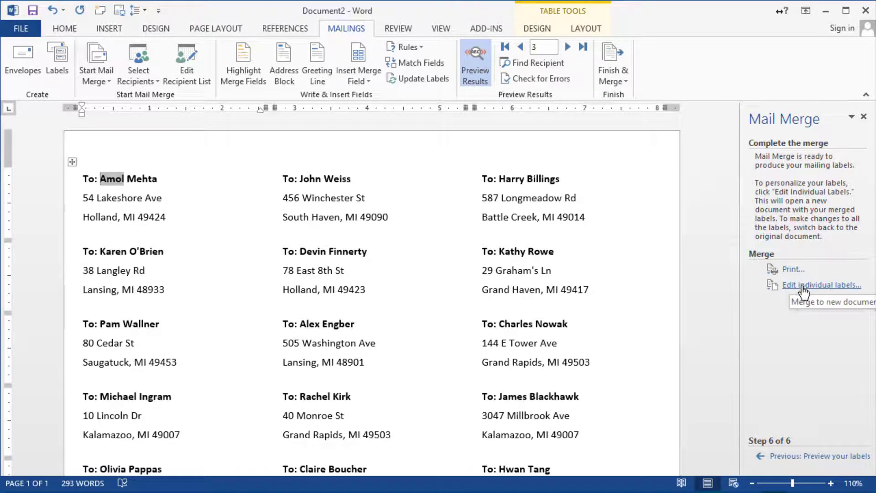
Merge all customer records into a new Labels1 document, then close it without saving
click(820, 284)
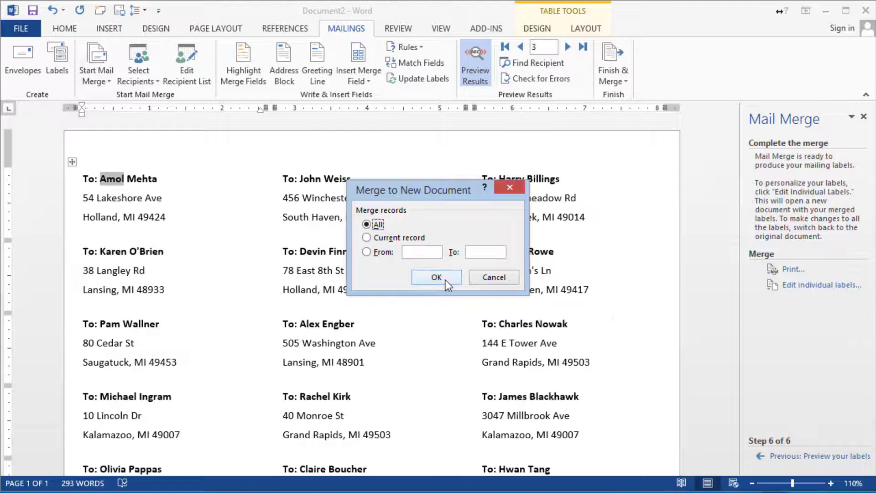
click(436, 277)
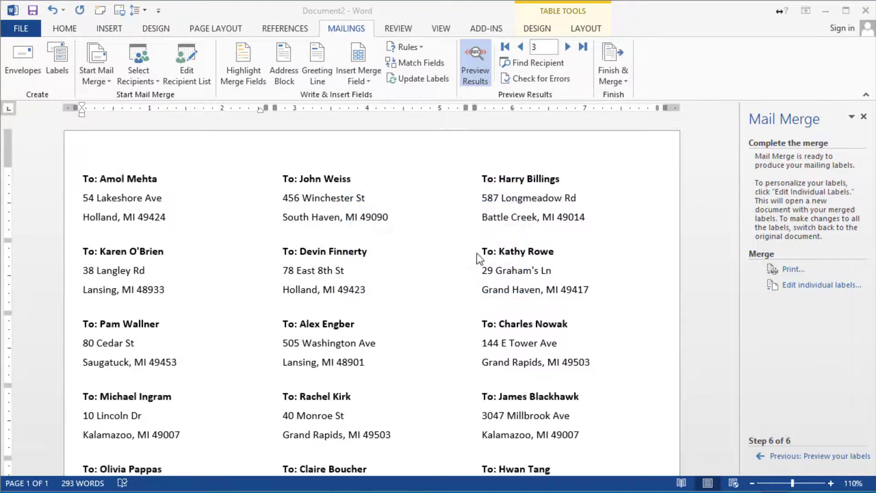
click(821, 285)
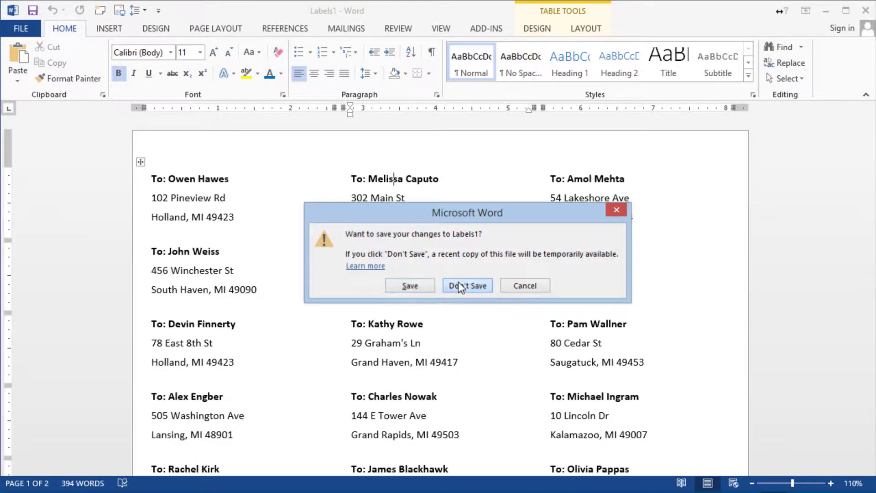
click(467, 285)
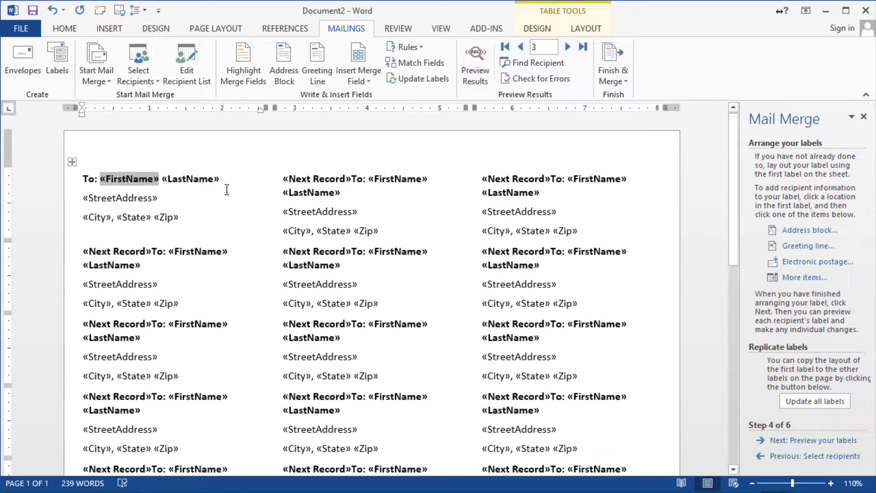
mouse_move(254, 292)
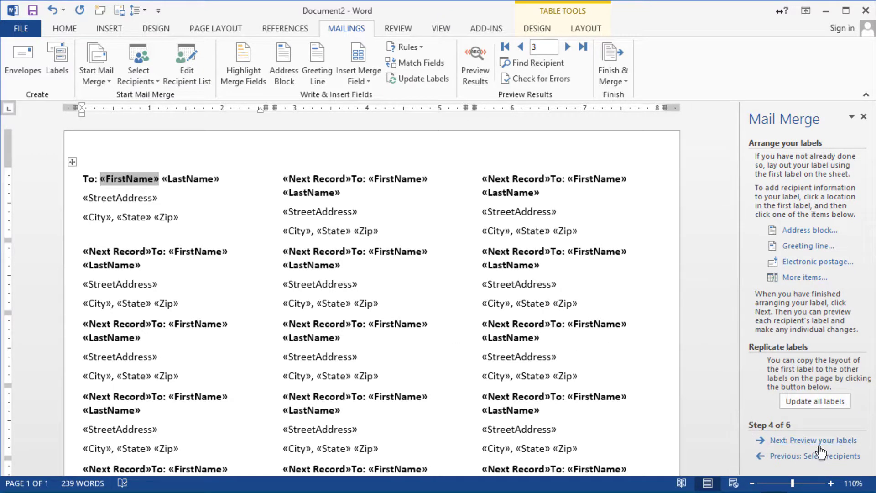
Advance to wizard step 5 and turn on Preview Results to show real customer addresses
click(812, 440)
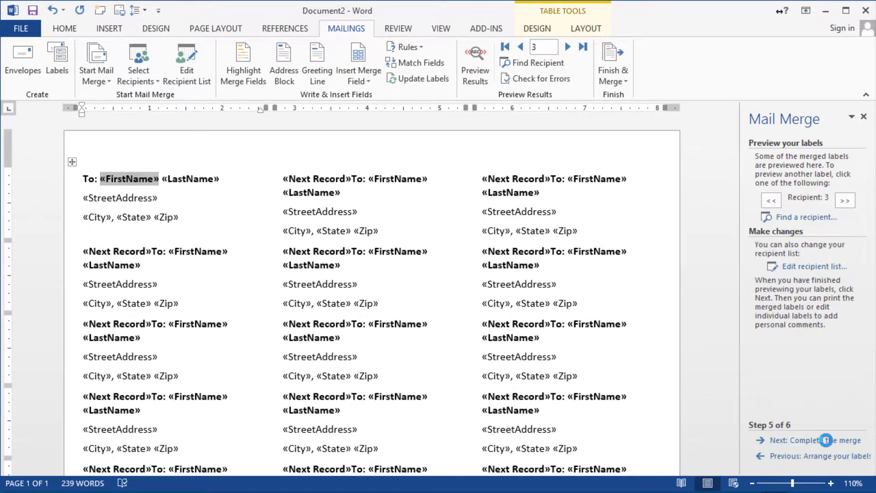
click(475, 63)
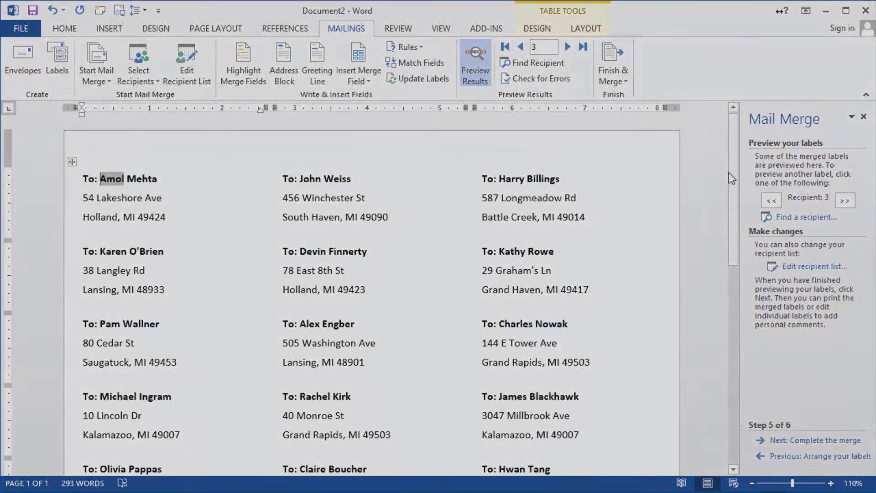